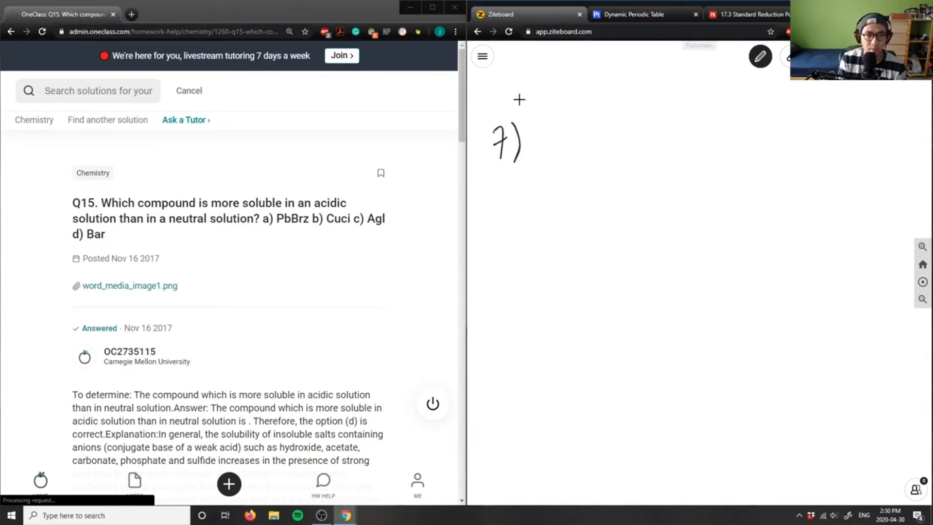
- Handwrite question 7's options a) PbBr, b) CuCl, c) AgI and d) BaF
{"action": "left_click_drag", "start_coordinate": [556, 137], "coordinate": [571, 148]}
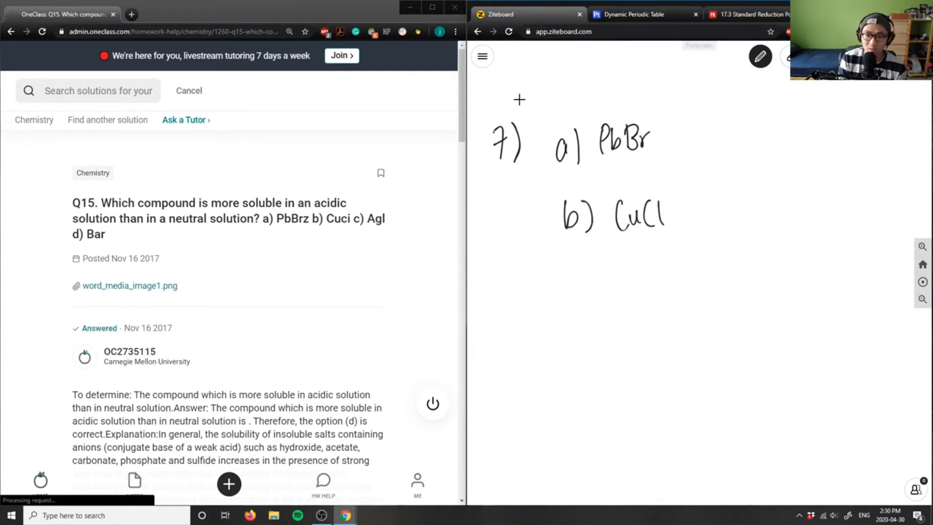
{"action": "left_click_drag", "start_coordinate": [568, 283], "coordinate": [654, 283]}
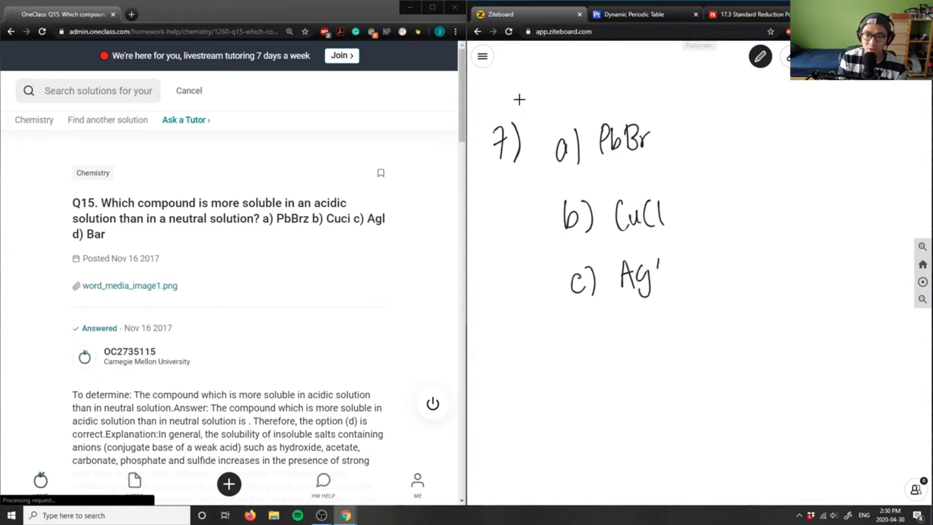
{"action": "left_click_drag", "start_coordinate": [571, 339], "coordinate": [614, 351]}
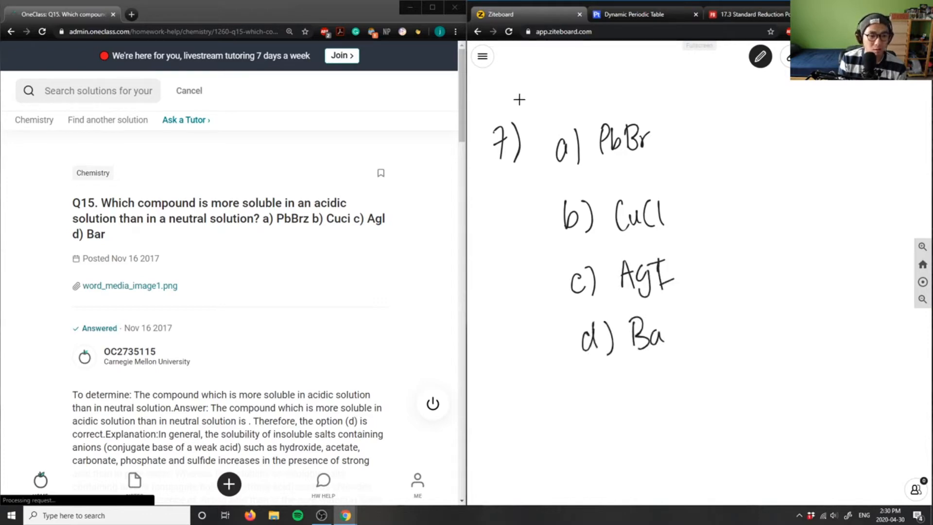
{"action": "scroll", "scroll_direction": "down", "scroll_amount": 3}
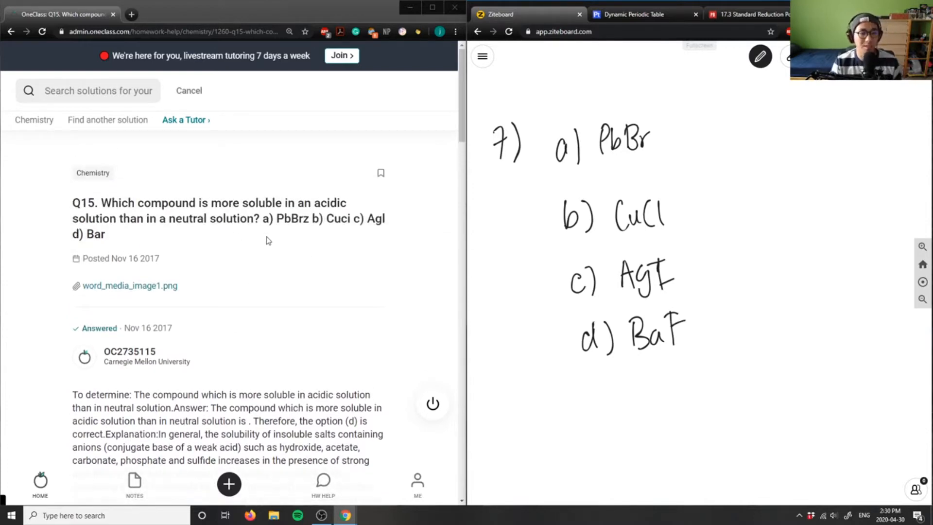
{"action": "mouse_move", "coordinate": [412, 219]}
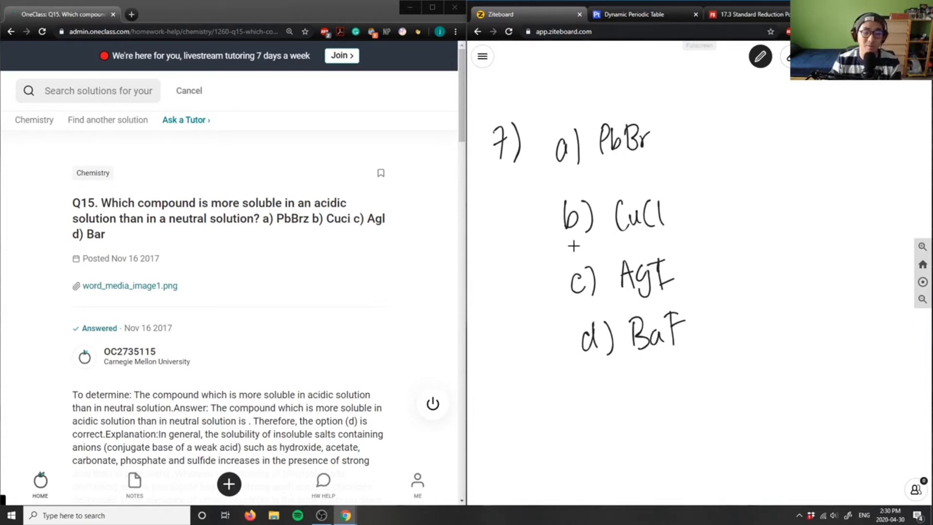
- In red pen, write the PbBr + HCl and CuCl + H2SO4 reactions and cross out option a
{"action": "left_click", "coordinate": [759, 56]}
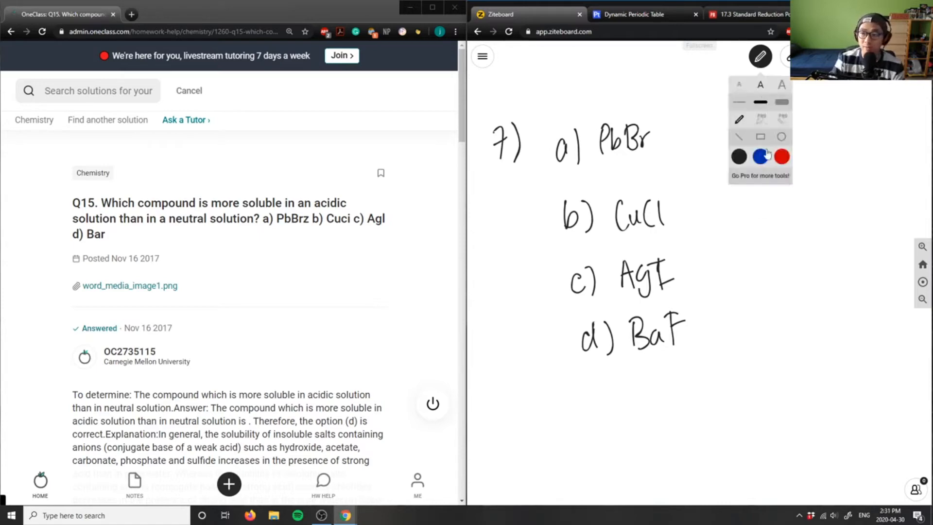
{"action": "left_click", "coordinate": [760, 56]}
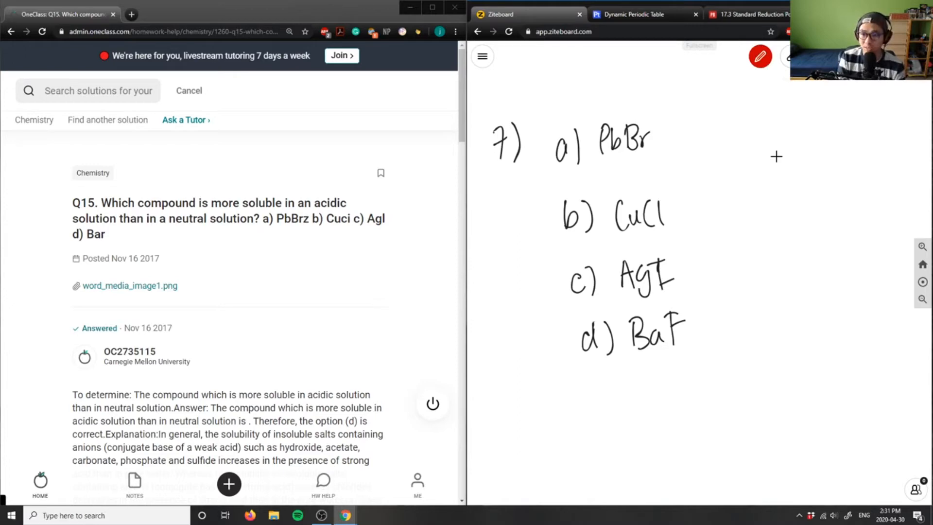
{"action": "left_click_drag", "start_coordinate": [672, 137], "coordinate": [709, 140]}
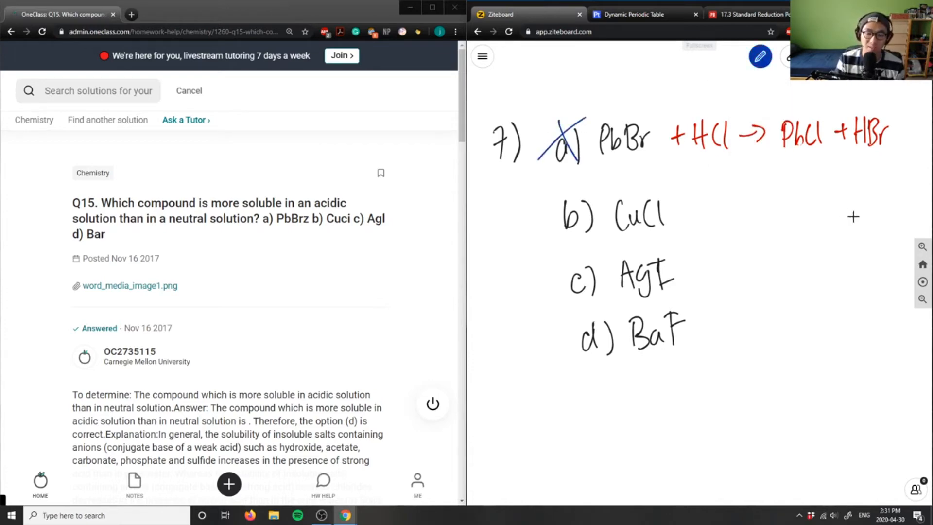
{"action": "left_click", "coordinate": [760, 57]}
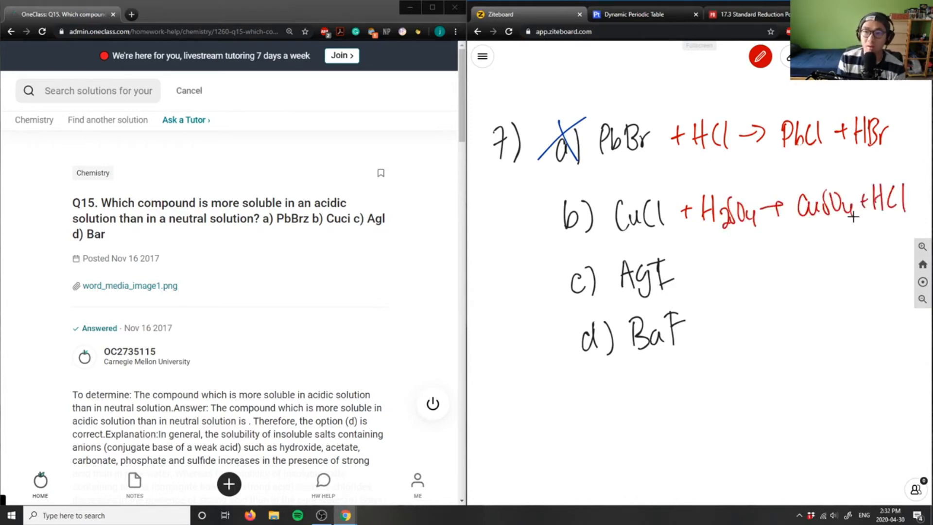
{"action": "mouse_move", "coordinate": [771, 274]}
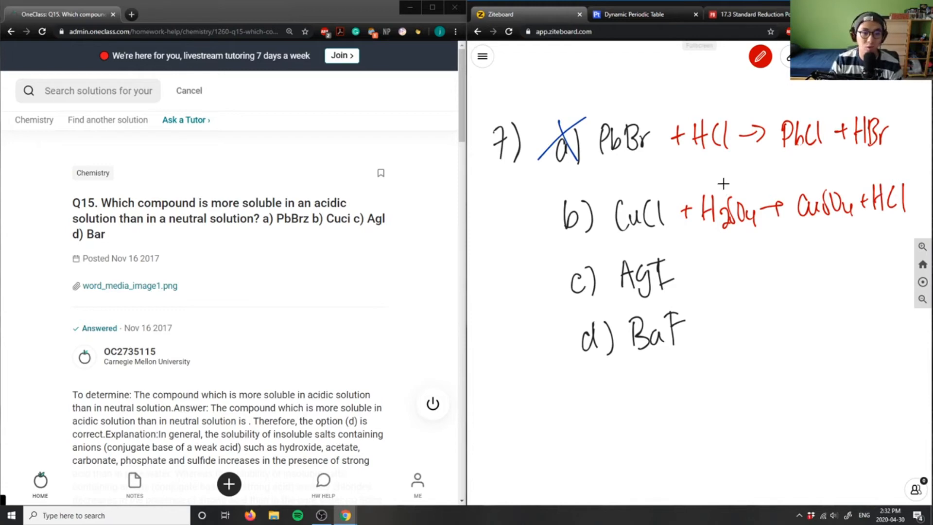
- Cross out b) and c) in red and write the AgI + HCl and BaF + HCl reactions
{"action": "left_click_drag", "start_coordinate": [535, 197], "coordinate": [600, 238]}
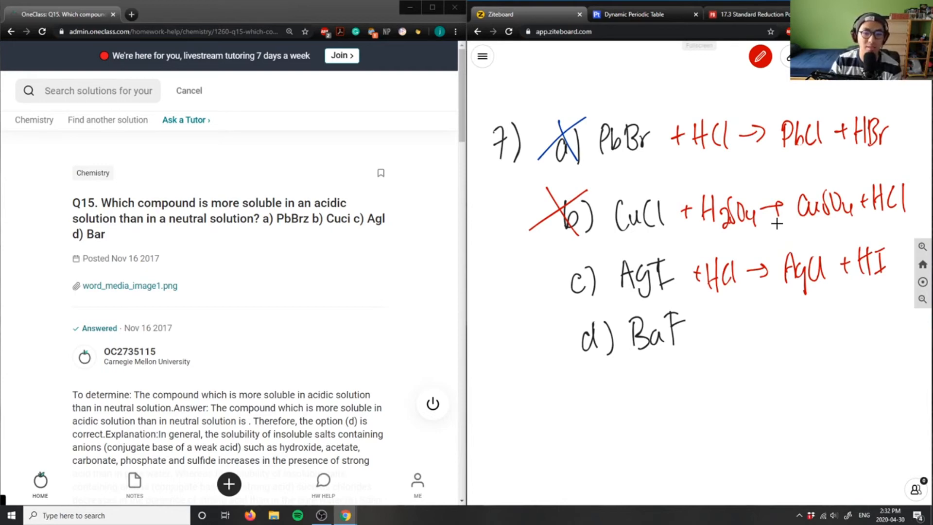
{"action": "scroll", "scroll_direction": "down", "scroll_amount": 3}
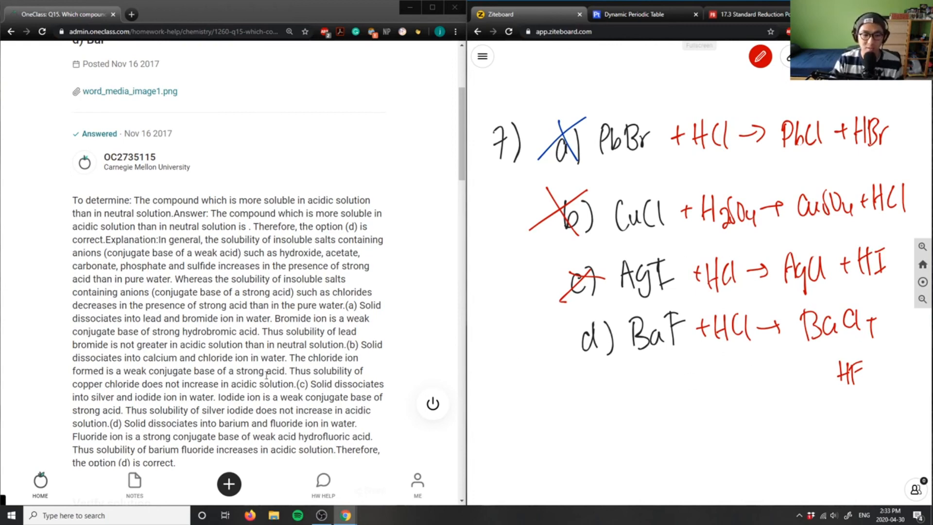
- Type the Verify solution comment "Solution is correct, good analysis!"
{"action": "scroll", "scroll_direction": "down", "scroll_amount": 3}
{"action": "type", "text": "S"}
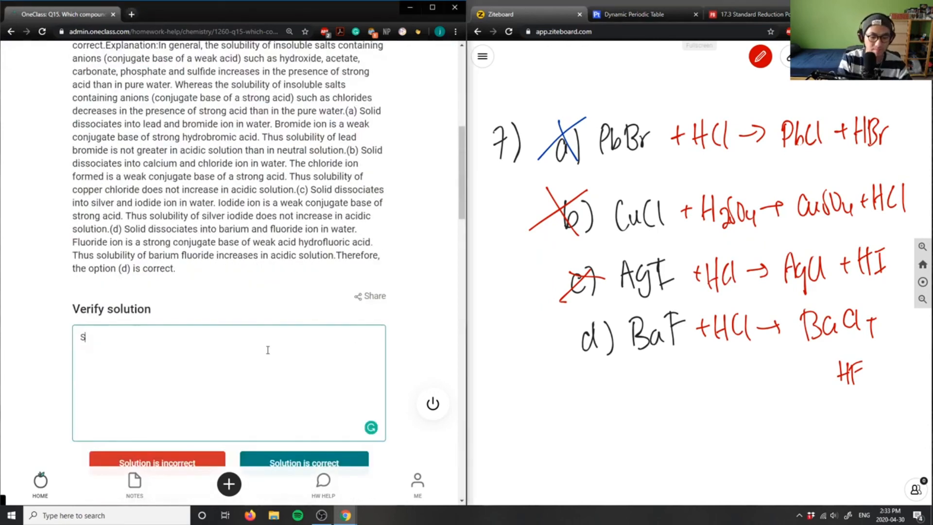
{"action": "type", "text": "olution is core"}
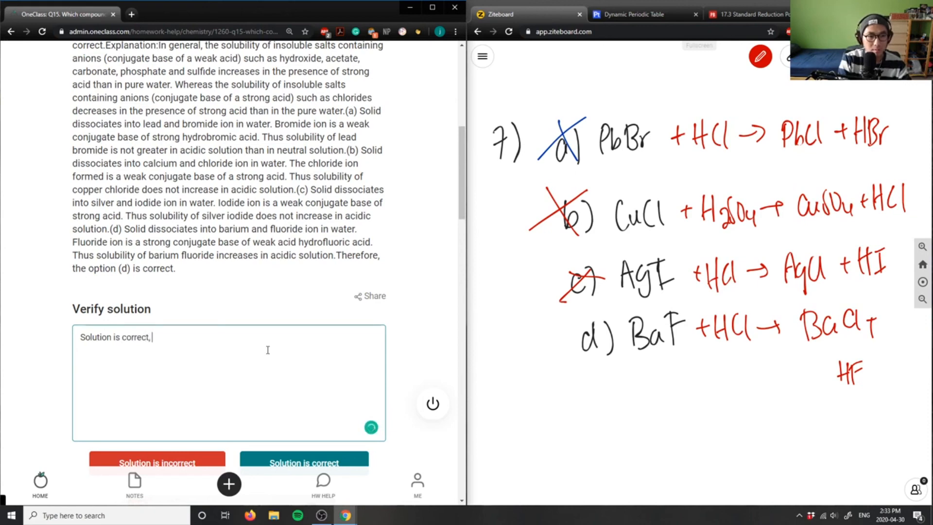
{"action": "type", "text": "good analysis!"}
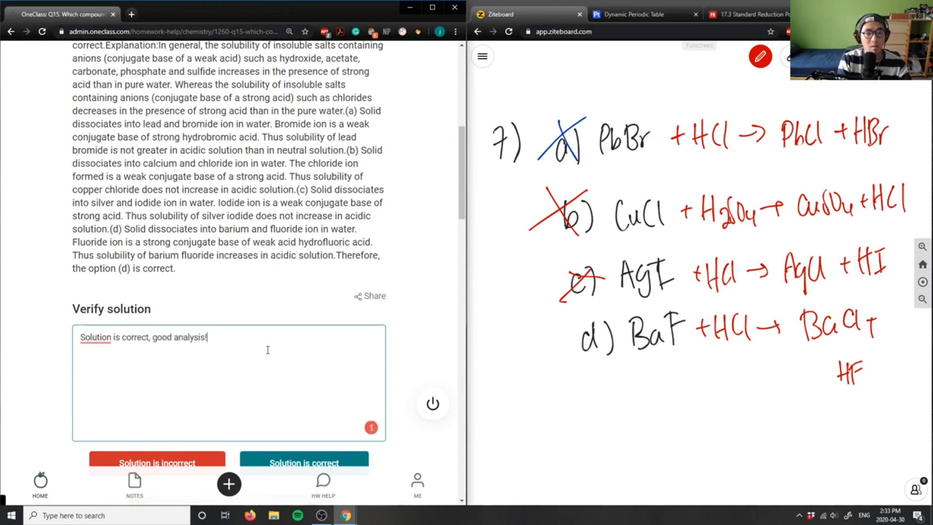